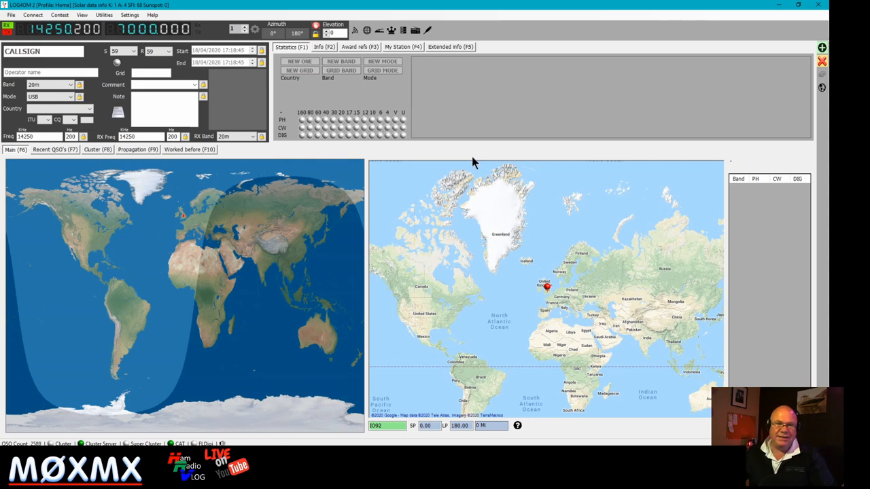
mouse_move(470, 175)
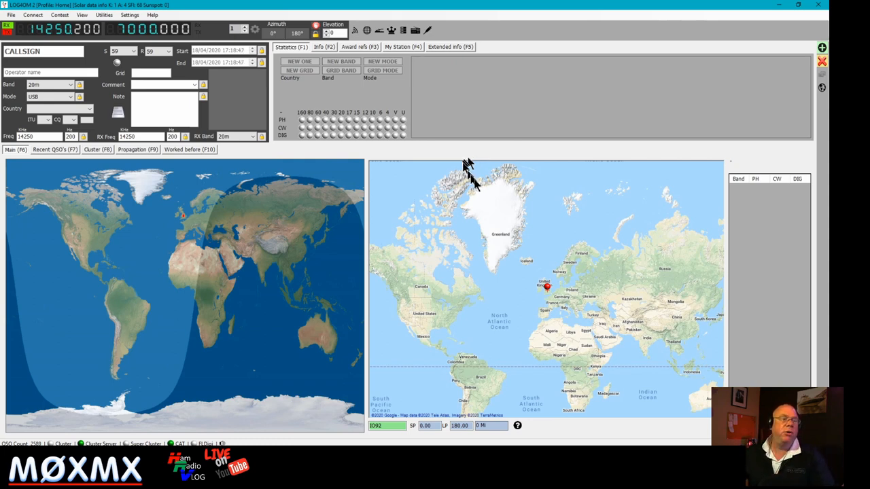
click(43, 52)
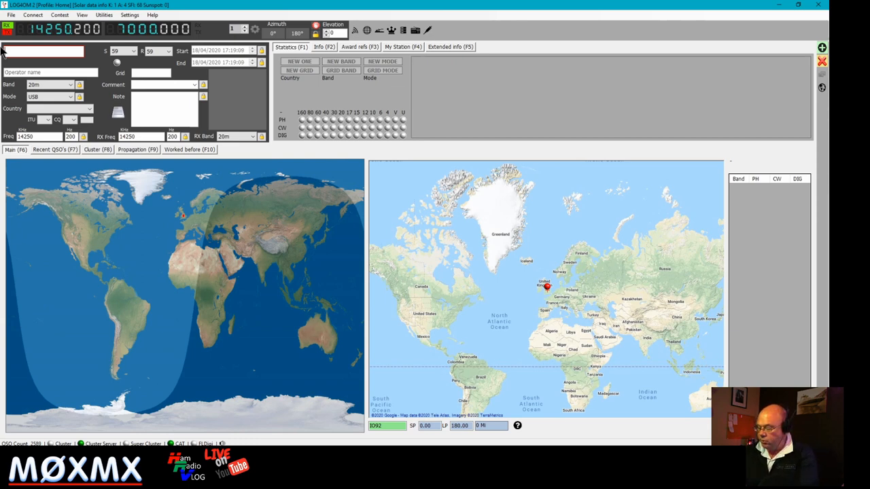
text(G4HRV)
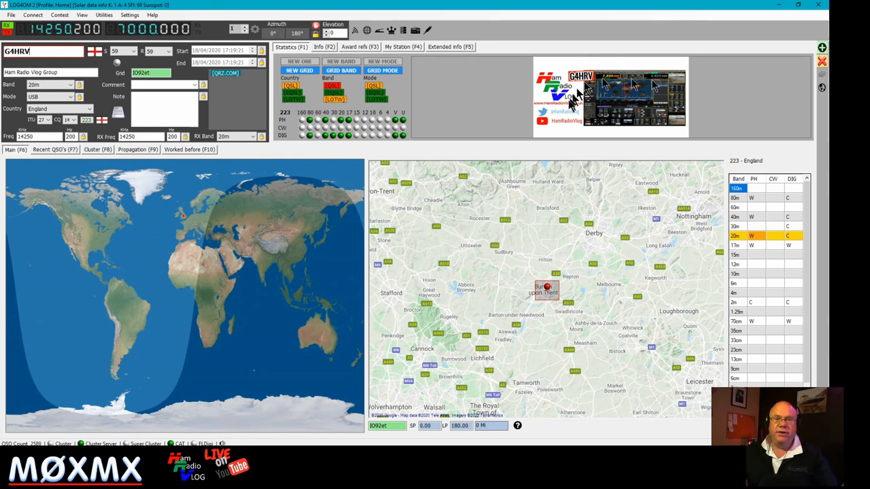
mouse_move(637, 200)
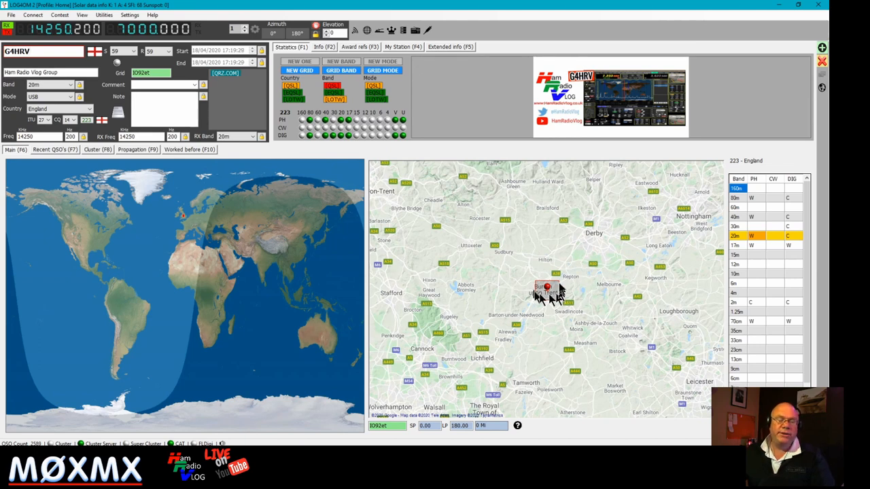
scroll(down, 3)
text(K)
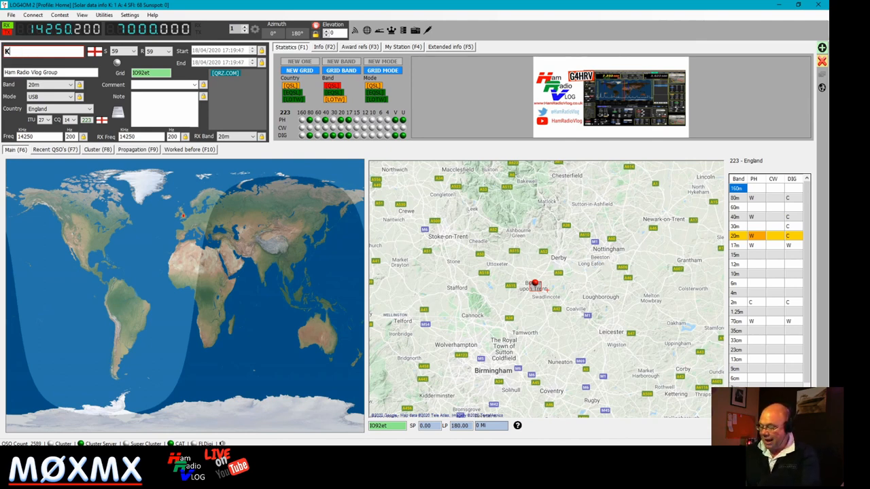
Look up callsign KE9NS and zoom the map out to show the path line to Chicago.
text(E9NS)
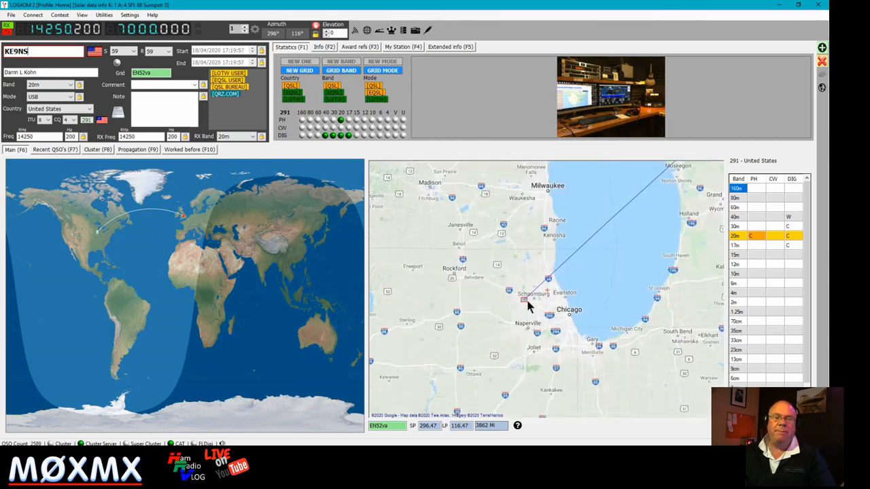
scroll(down, 3)
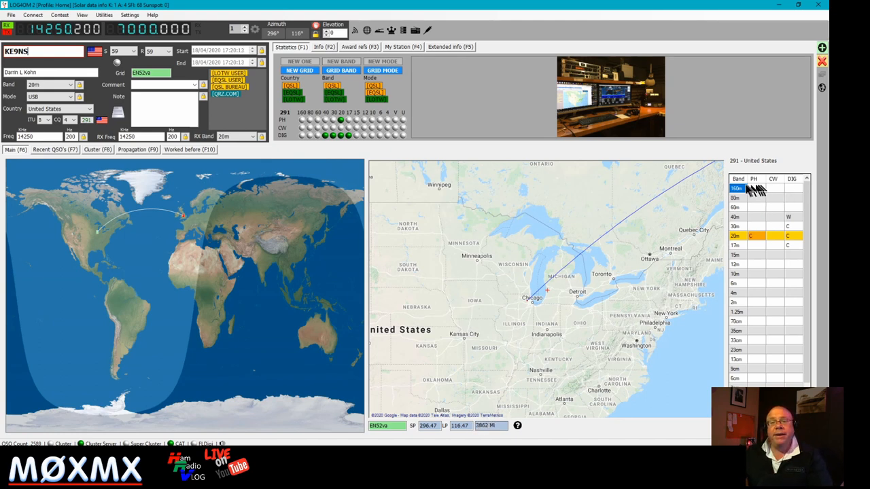
mouse_move(754, 242)
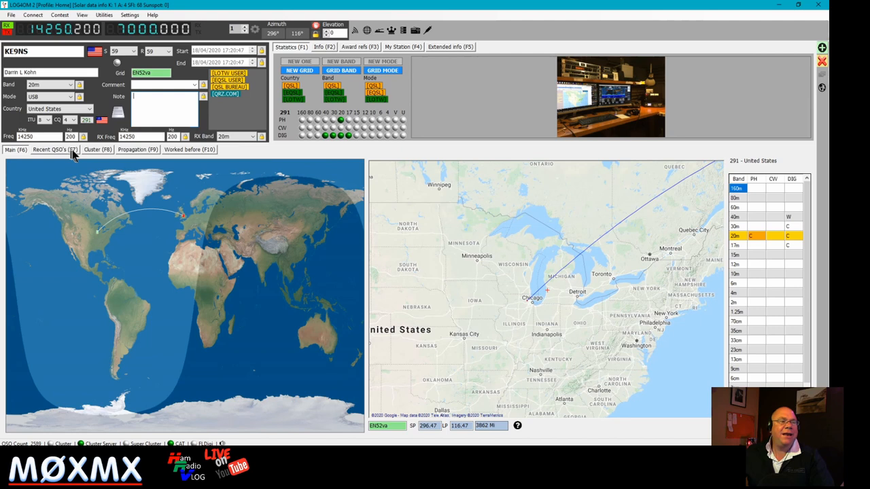
mouse_move(187, 223)
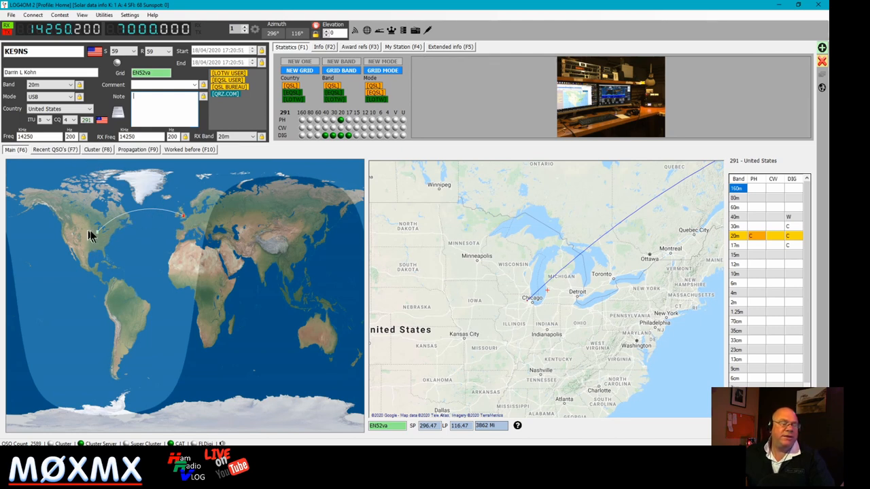
mouse_move(129, 164)
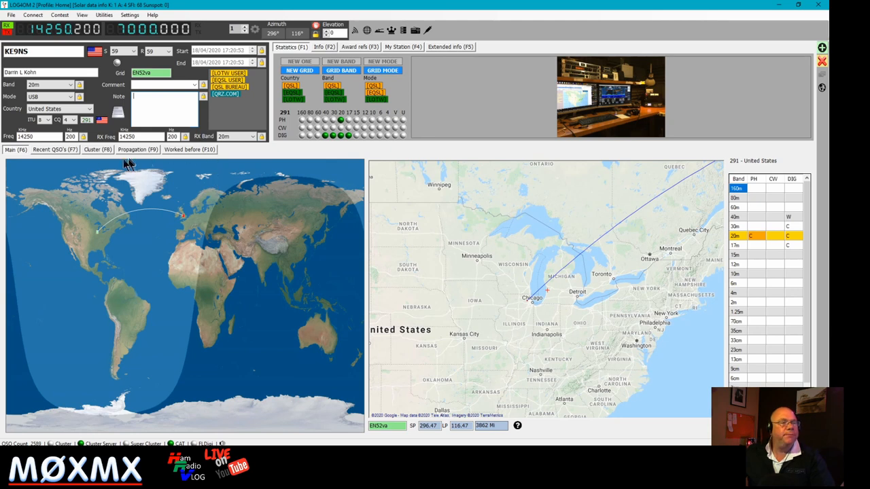
Show the Recent QSO's logbook list in place of the maps.
click(55, 148)
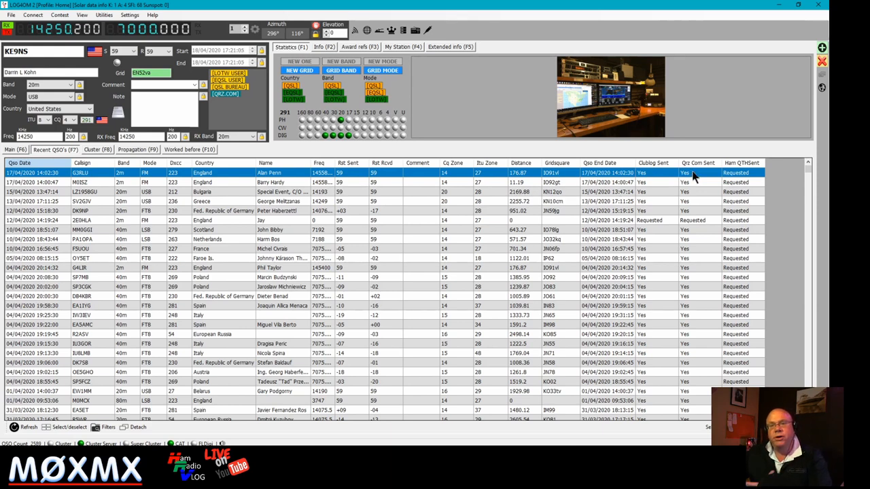
mouse_move(699, 179)
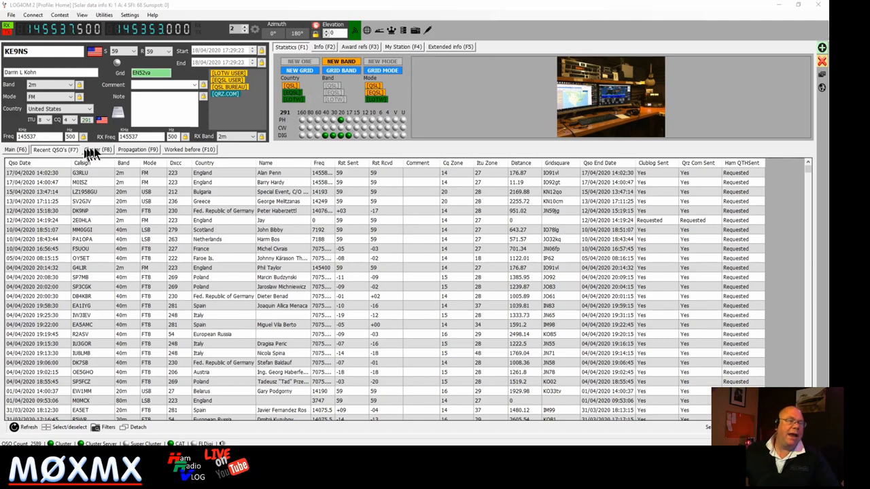
View the propagation map, its hourly signal graph, then the empty Worked before pane.
click(97, 150)
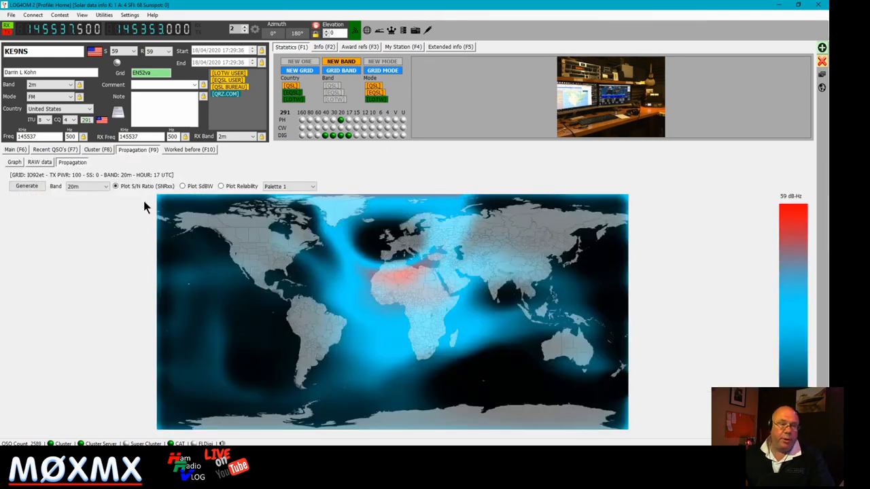
click(13, 161)
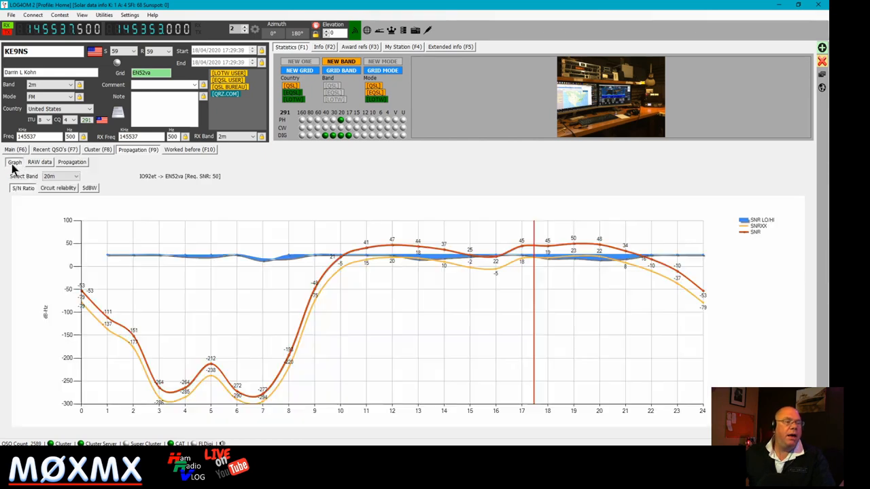
mouse_move(139, 169)
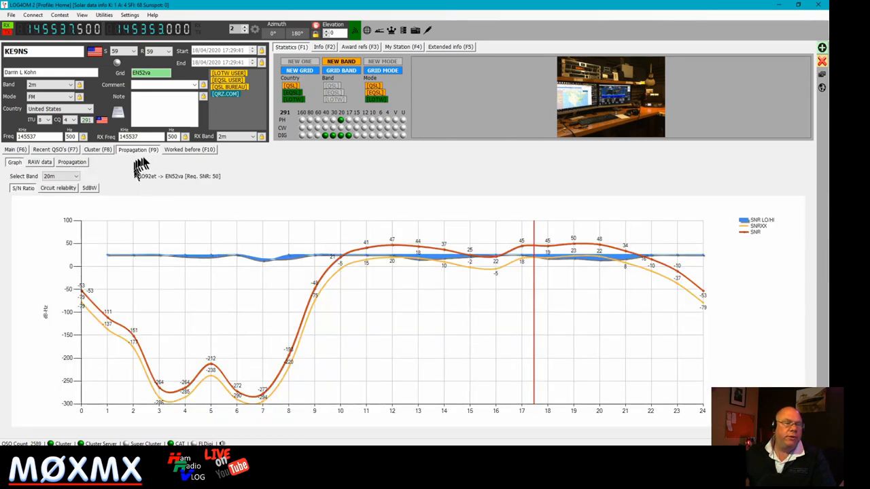
click(189, 150)
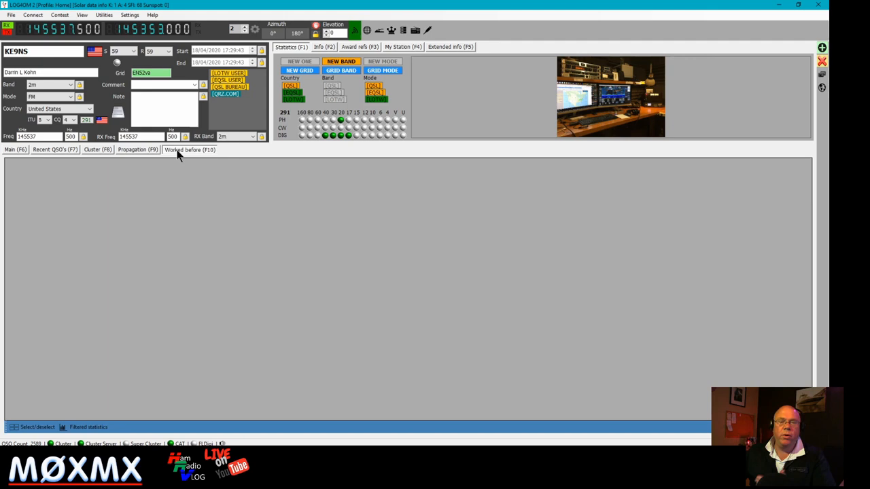